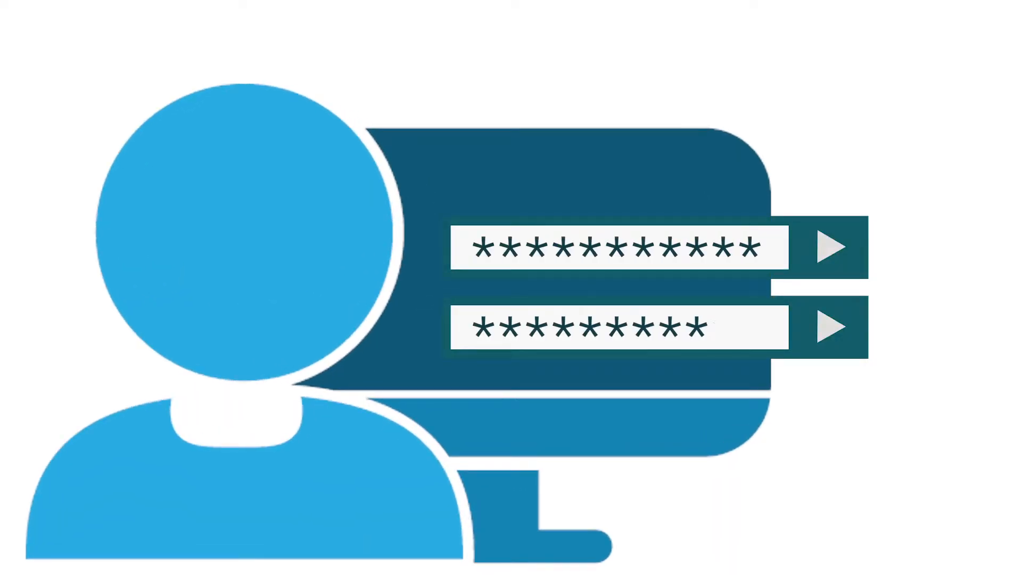
type("**")
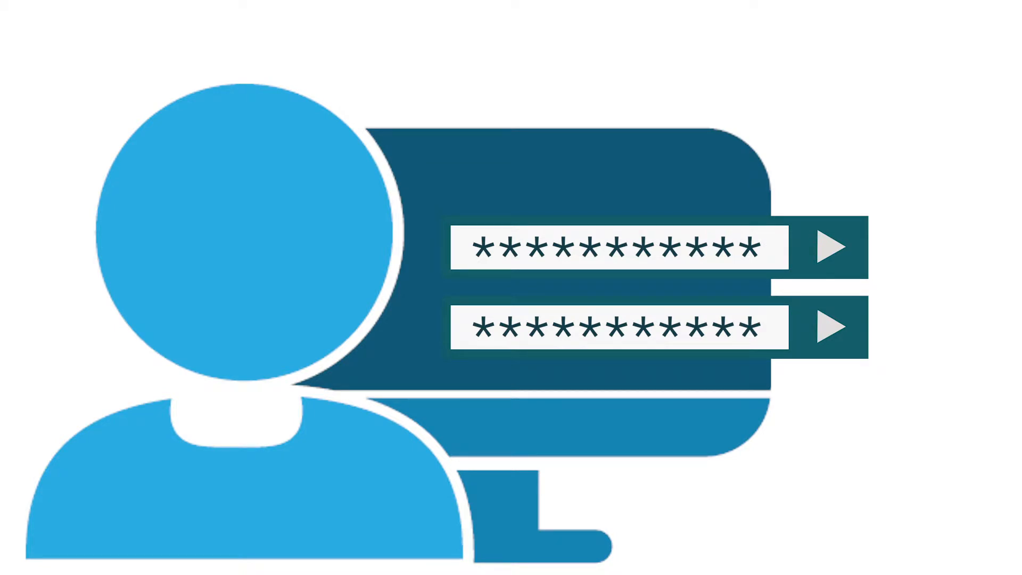